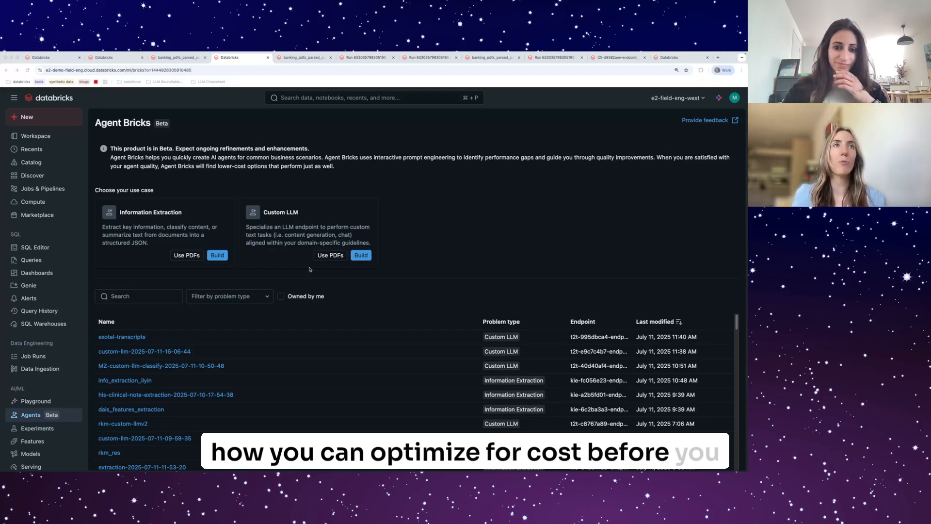
- Show the mzervou catalog with its eight schemas in Catalog Explorer
click(361, 255)
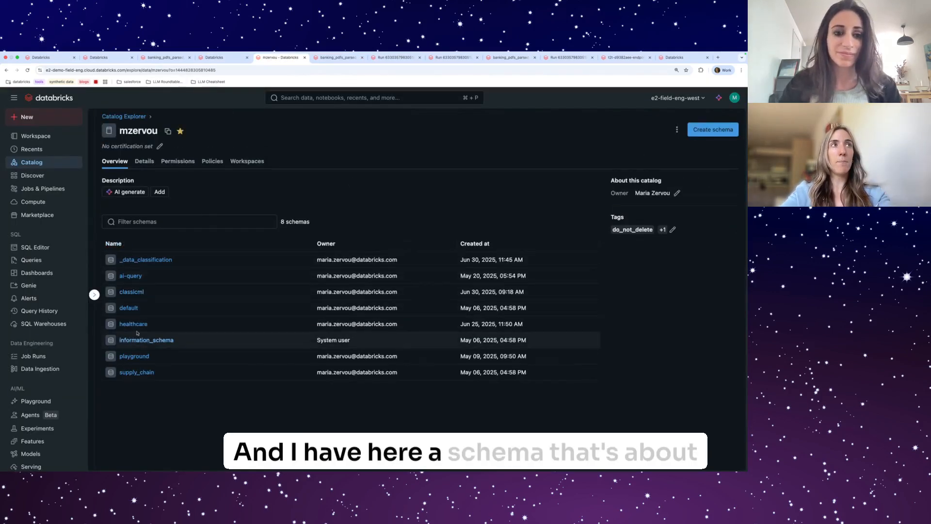
- Preview sample data of the synthetic_audio_transcripts table in the healthcare schema
click(133, 324)
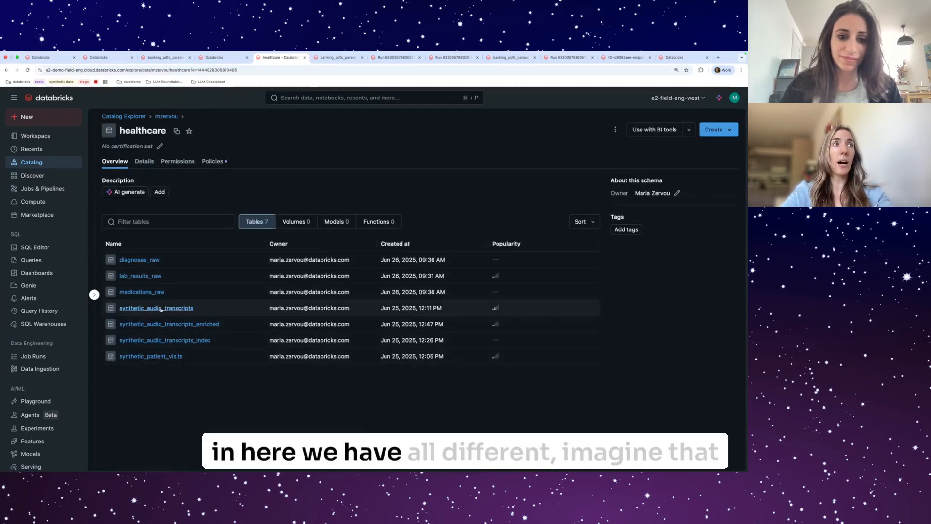
click(156, 308)
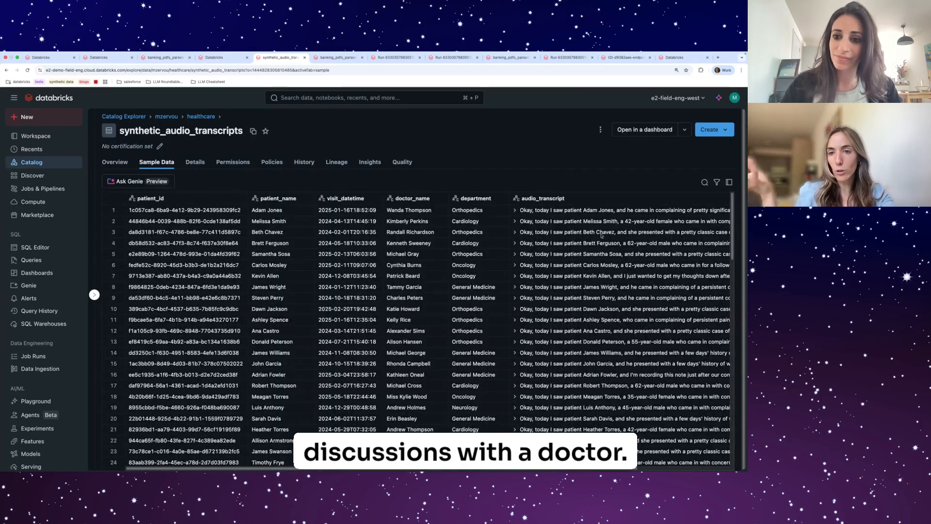
click(515, 210)
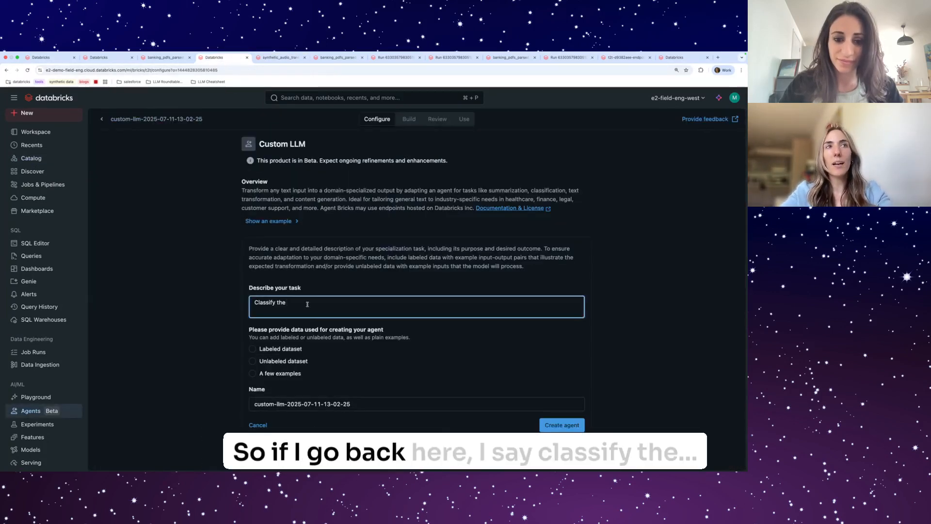
- Describe the task as classifying the input as knee pain
text(the input b)
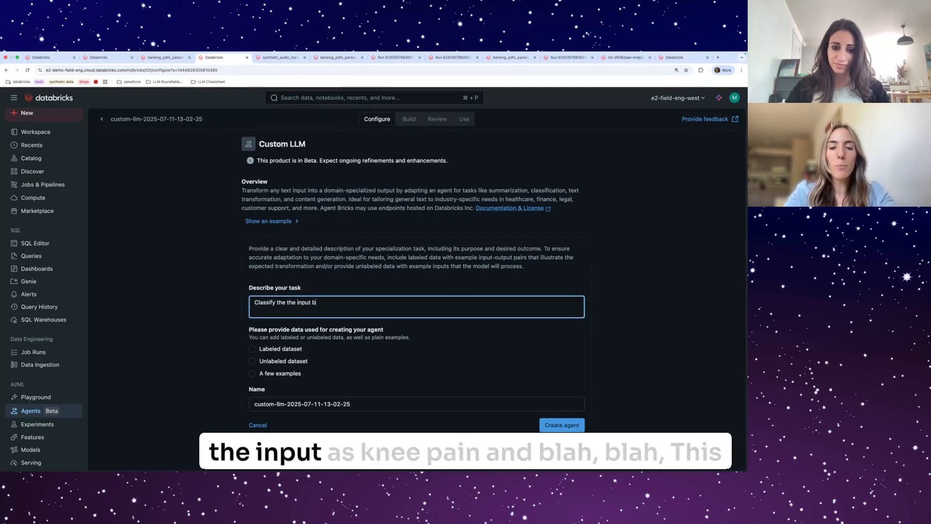
text(as)
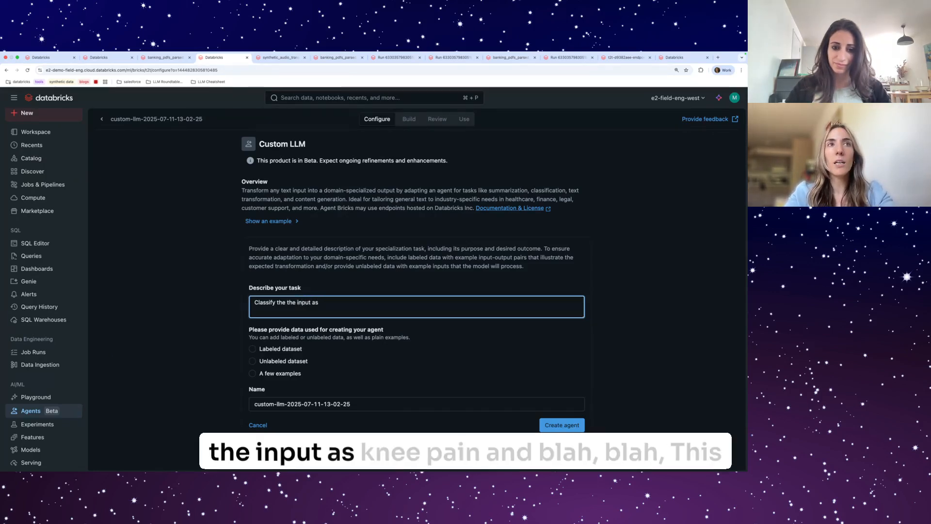
text(knee pain)
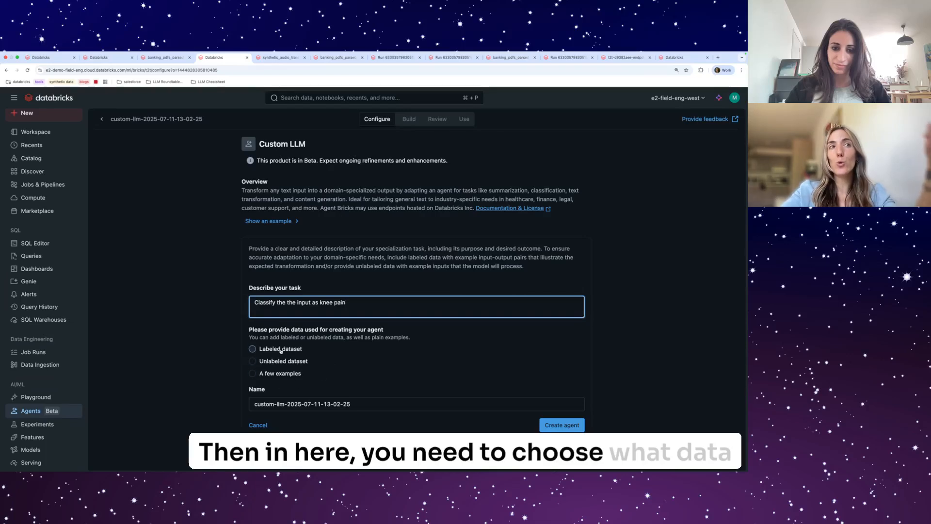
- Try Labeled, Unlabeled and A few examples data options, then discard the unsaved draft
click(253, 349)
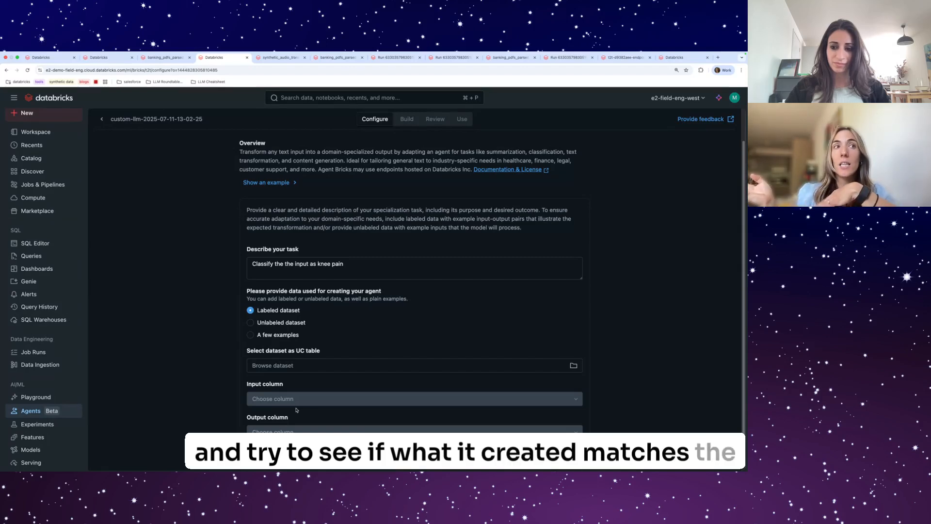
click(250, 322)
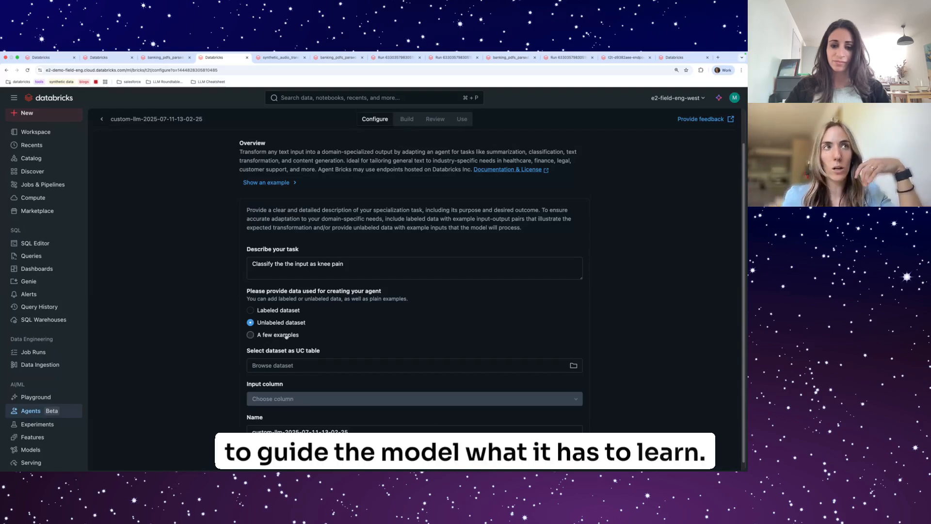
click(251, 335)
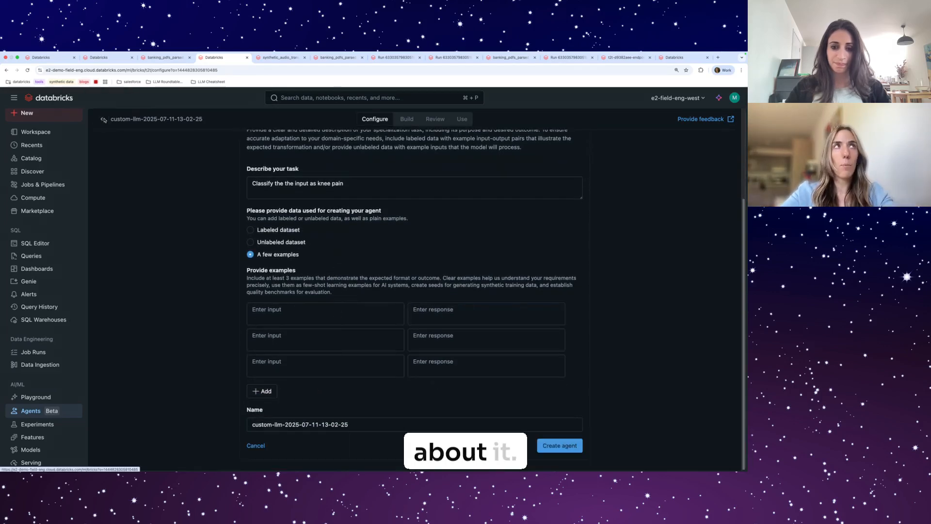
click(102, 119)
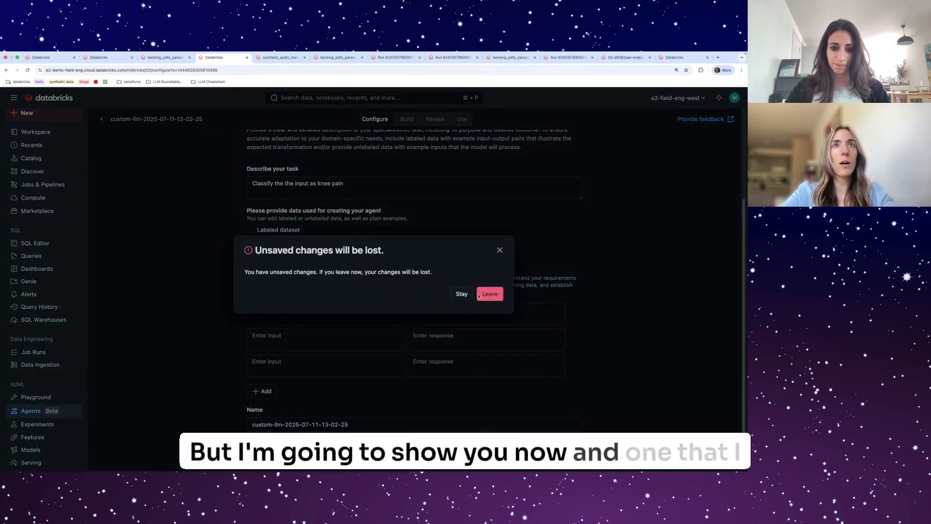
click(489, 293)
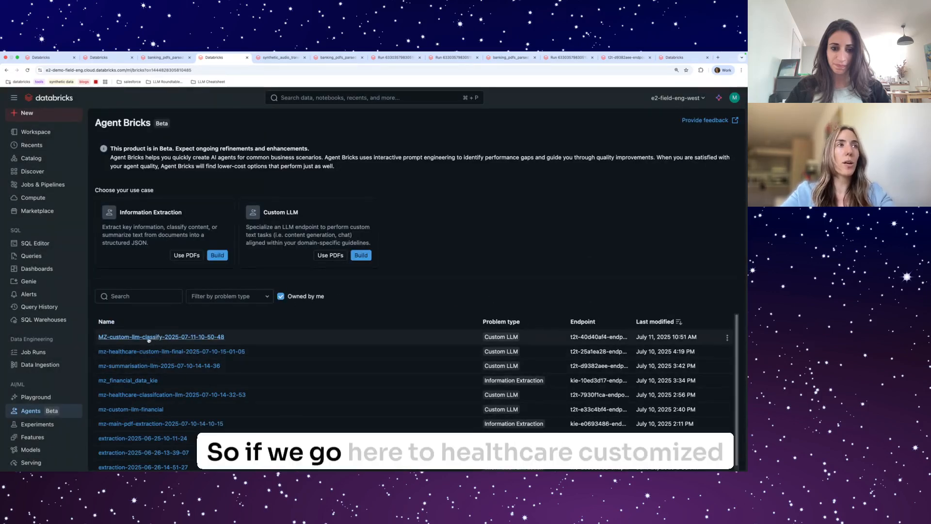
click(161, 337)
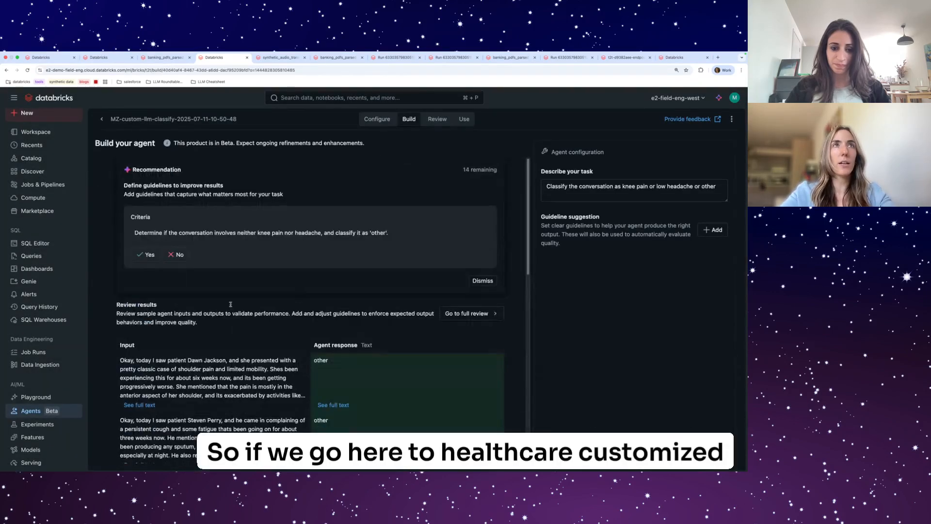
click(377, 118)
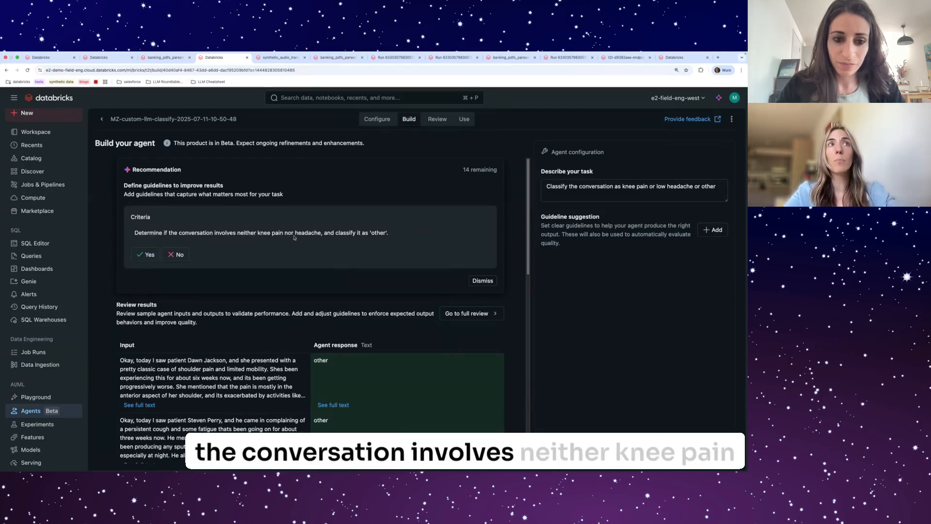
- Accept the 'other' classification guideline and the knee-pain key terms guideline
click(144, 255)
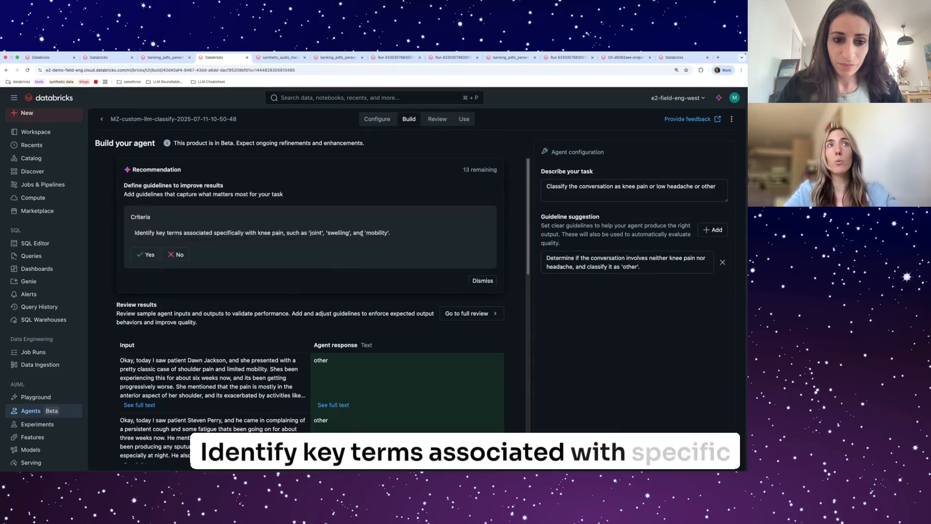
click(146, 255)
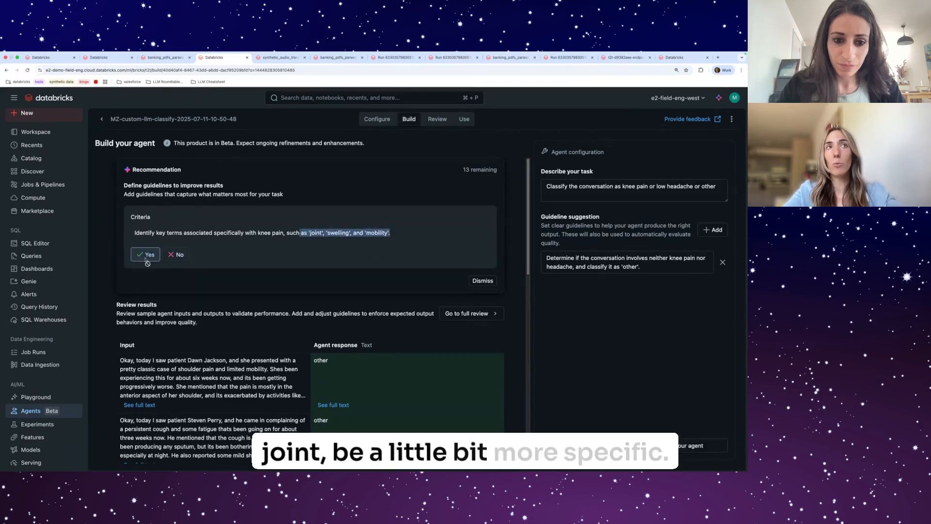
click(145, 254)
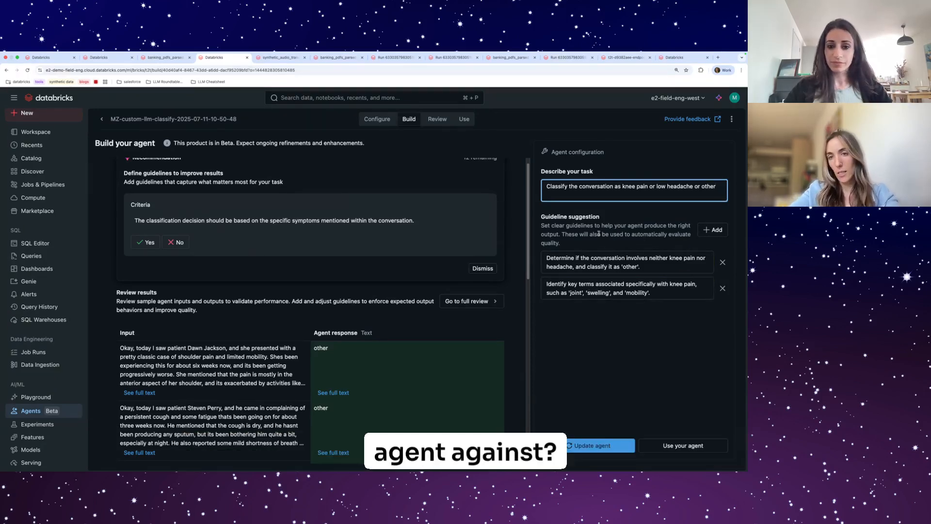
- Review the refreshed explained responses and the Get a cheaper agent Optimize section
scroll(down, 3)
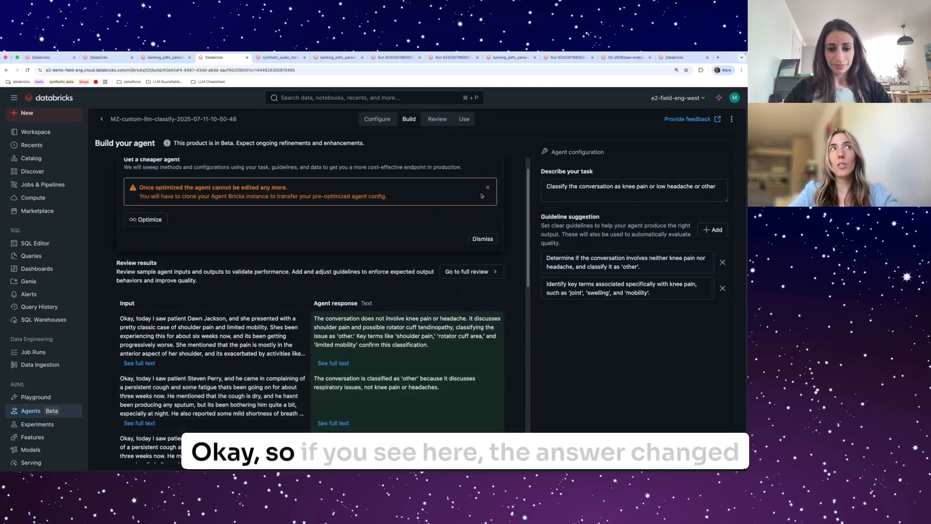
- View the shoulder-pain transcript's full output and highlight its 'other' explanation
click(487, 188)
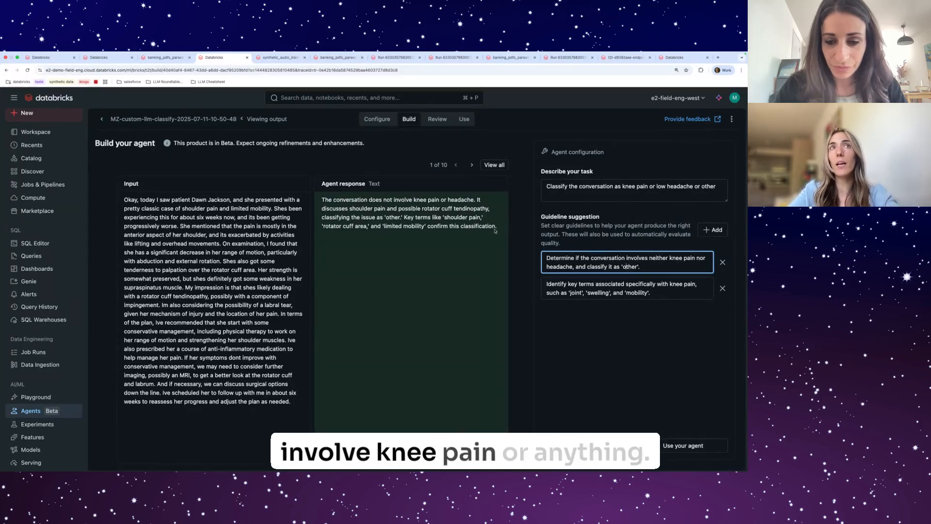
drag(322, 199, 496, 226)
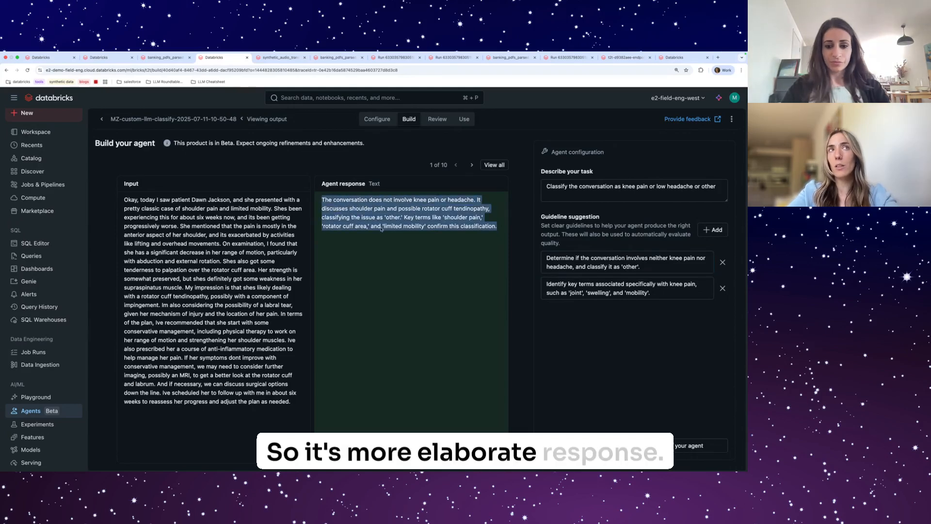
click(633, 191)
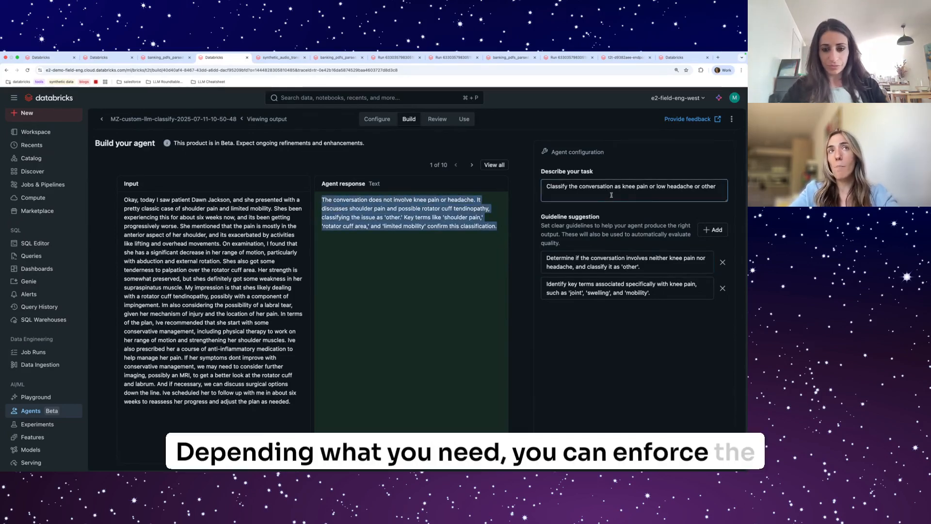
- Append 'answer in French' to the task description and update the agent
click(634, 186)
text(,)
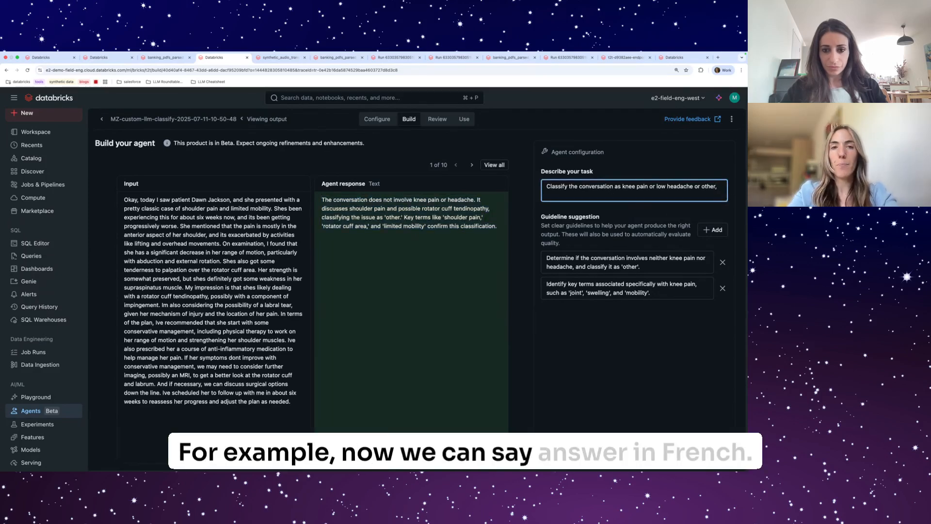
text(answer in French)
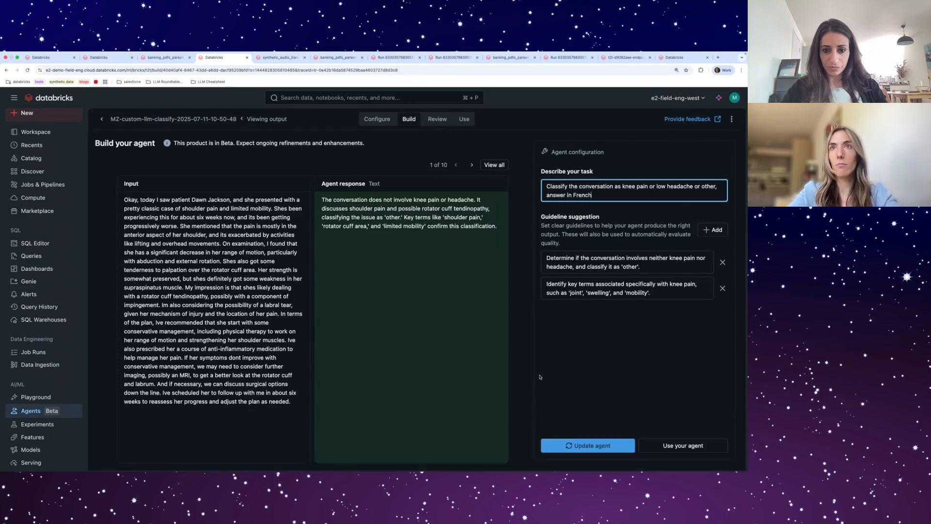
click(587, 445)
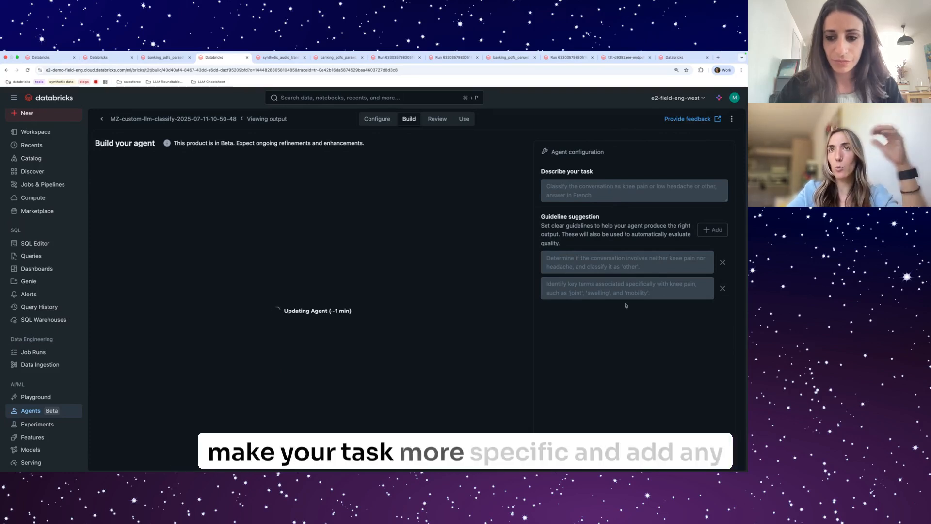
mouse_move(650, 358)
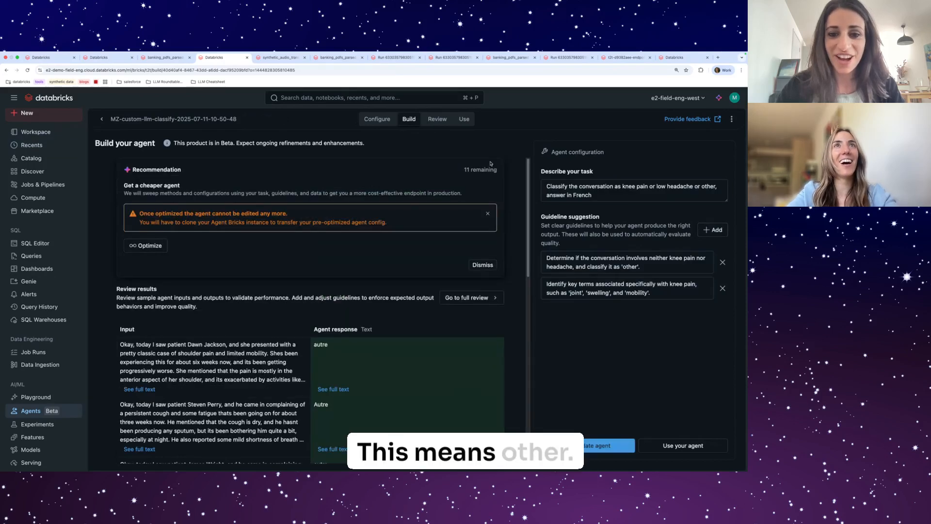
- Go to the full review showing all ten French-answer samples passing both guidelines
click(482, 264)
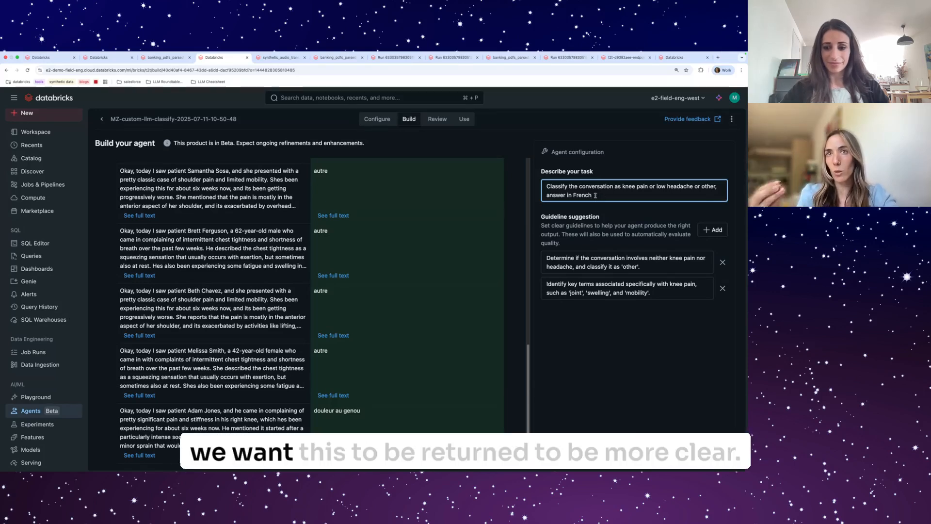
click(436, 118)
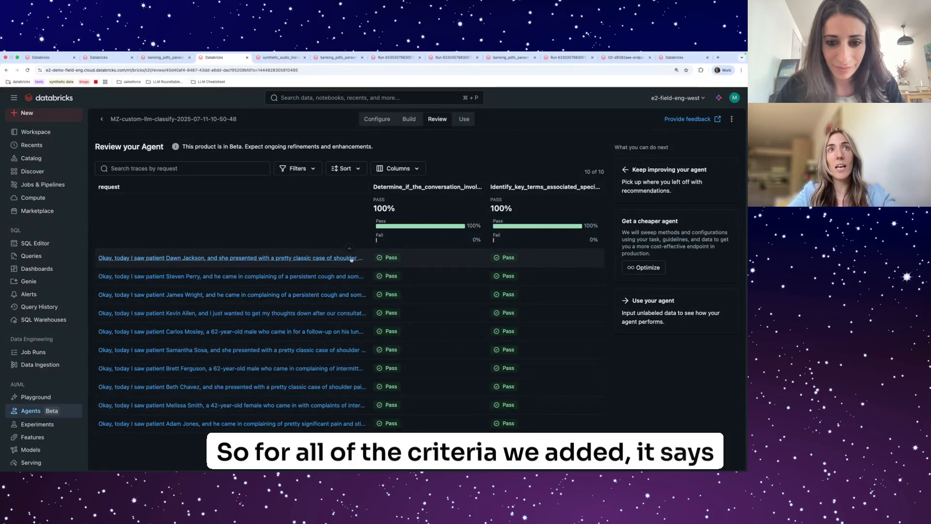
click(229, 257)
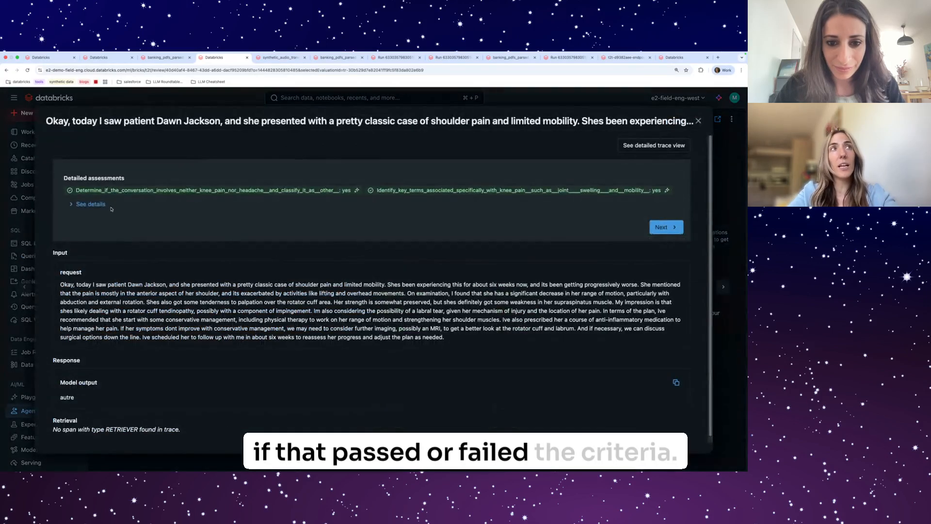
click(90, 204)
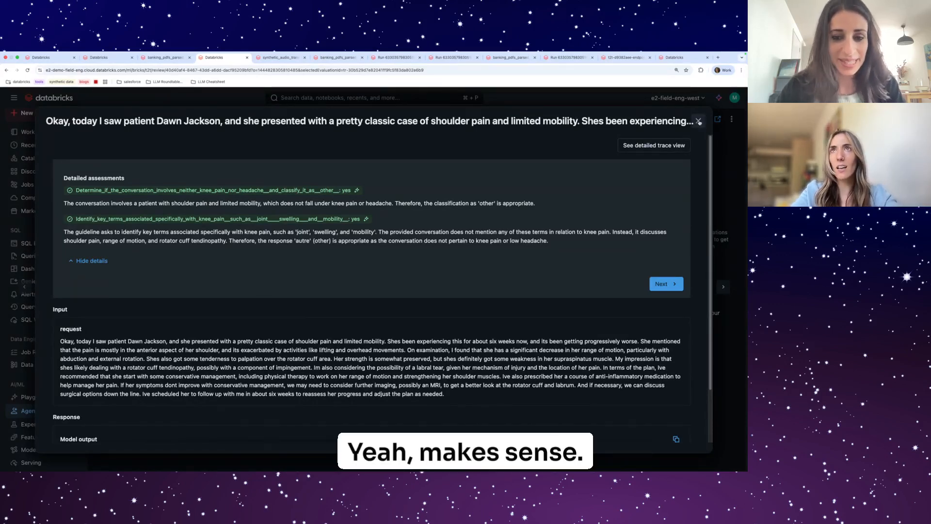
click(698, 122)
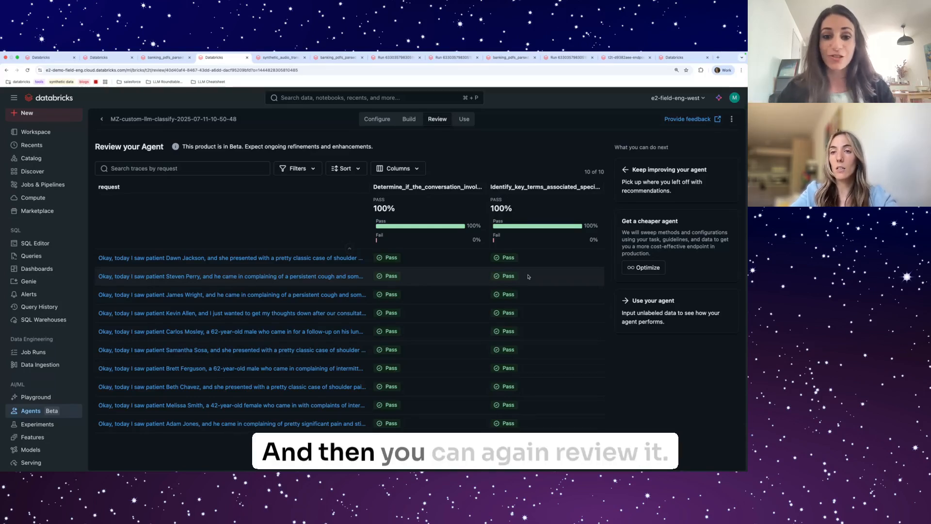
- Add 'and Greek' to the task so the agent answers in French and Greek
click(408, 119)
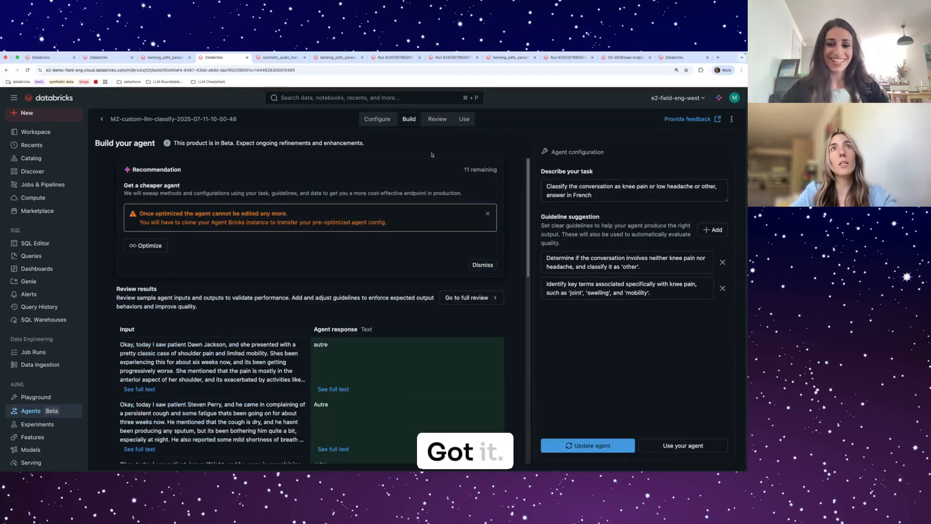
text(and Greek)
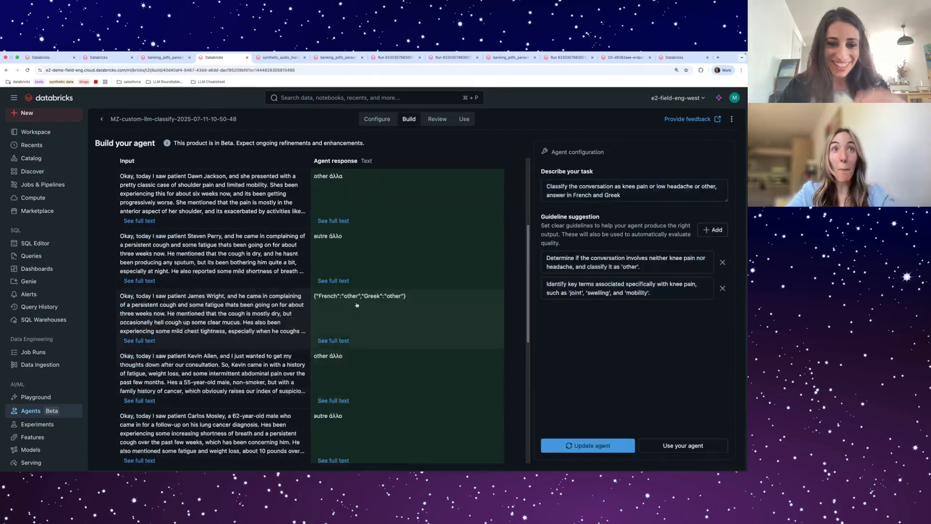
scroll(down, 3)
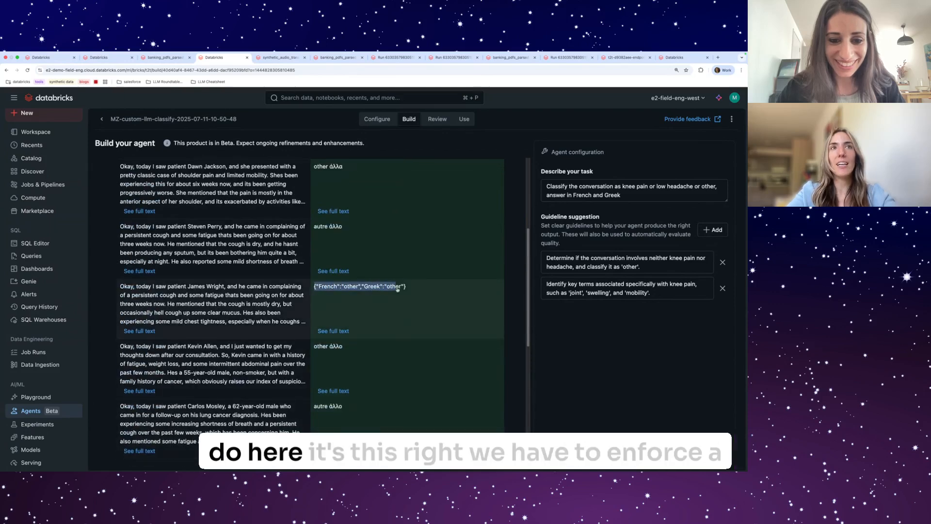
- Reuse a JSON response as the required output format, update the agent, and review results
click(359, 287)
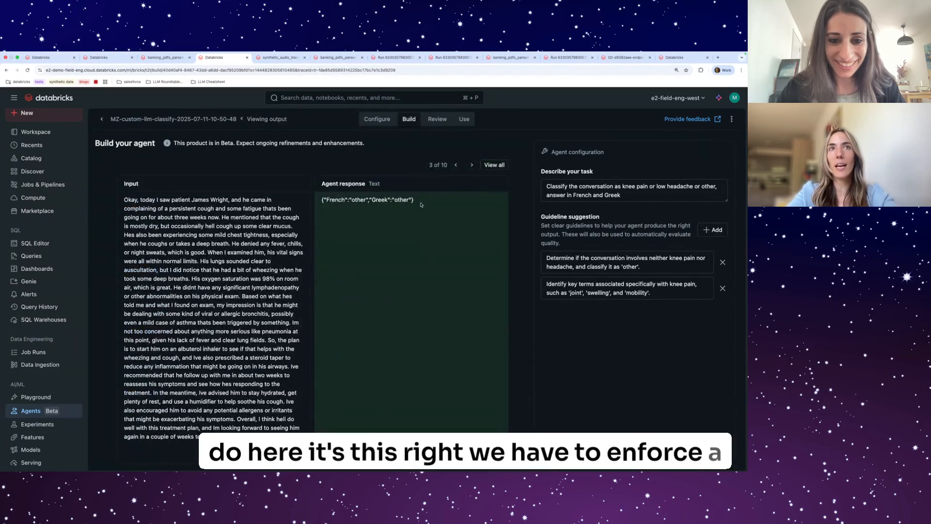
double_click(367, 200)
text(Return the answer in a json format as below:)
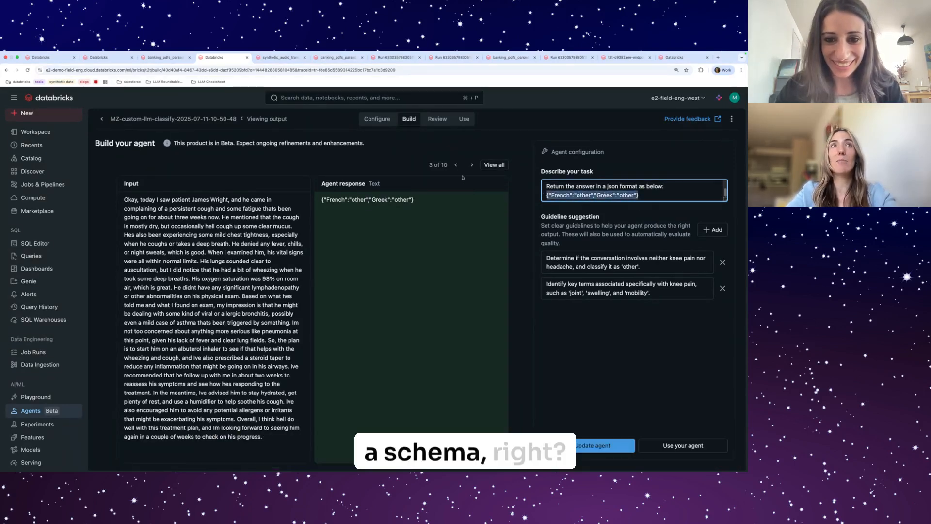
click(494, 165)
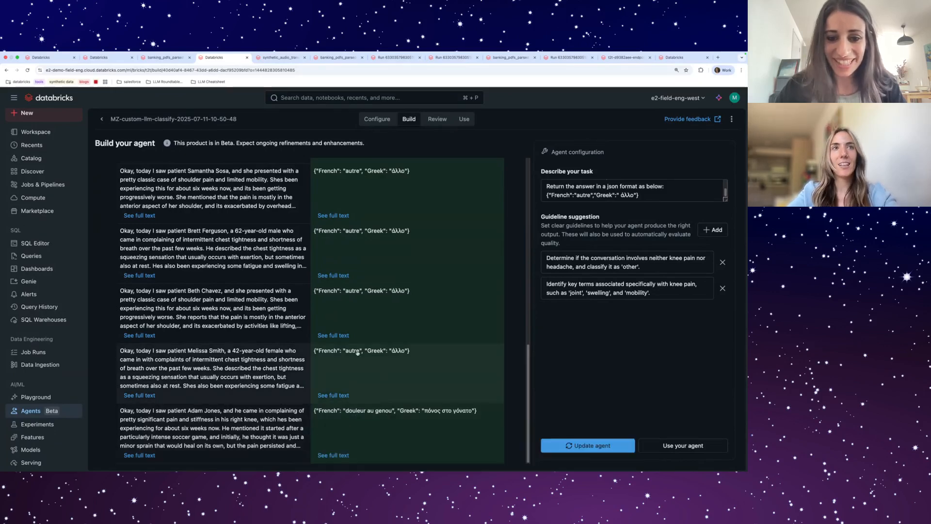
click(436, 118)
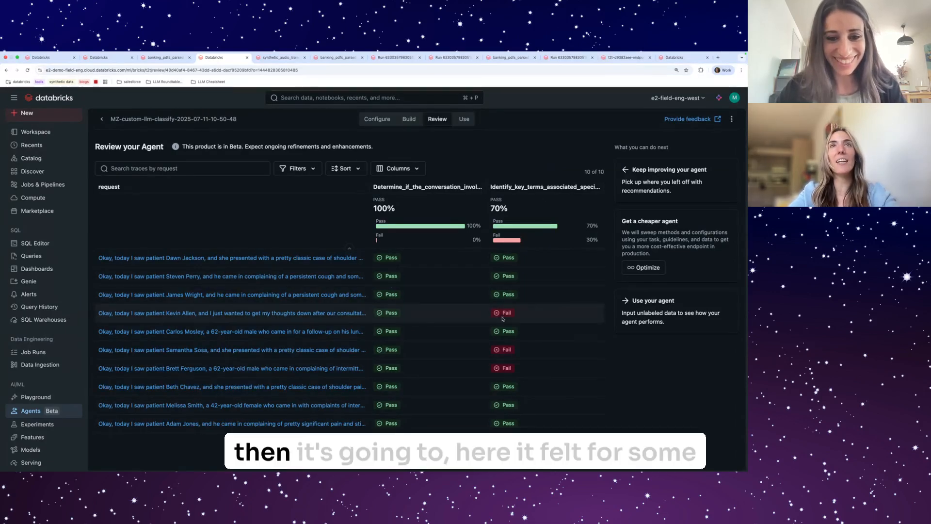
click(232, 313)
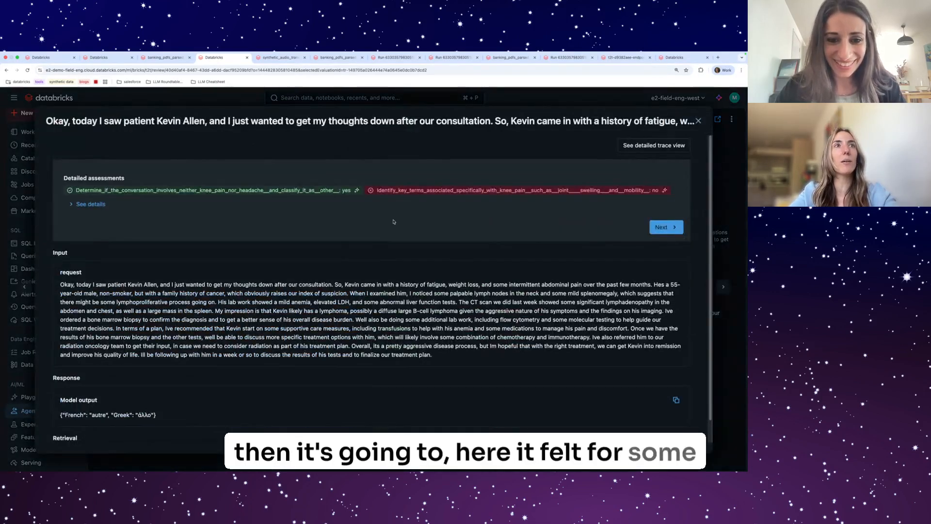
click(90, 203)
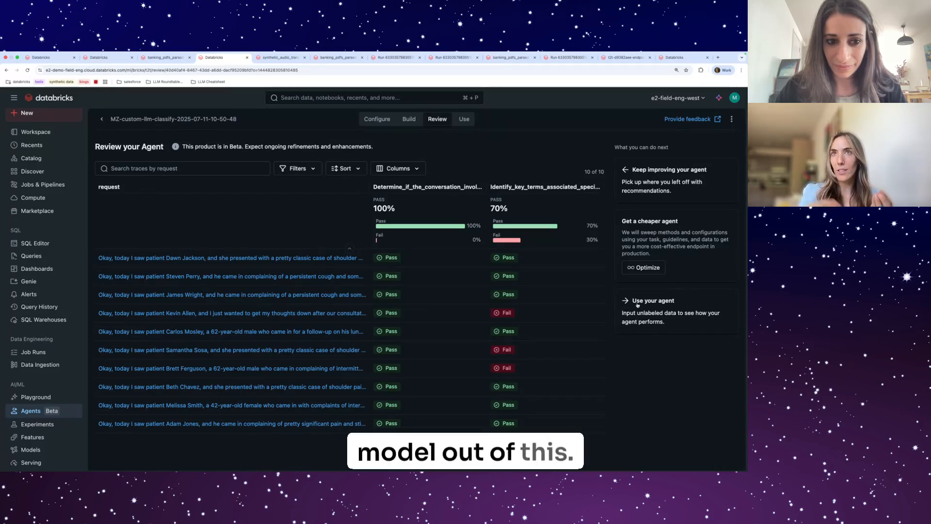
- Start a 'Try in sql' trial of the deployed agent from its Use options, opening the serving endpoint
click(464, 119)
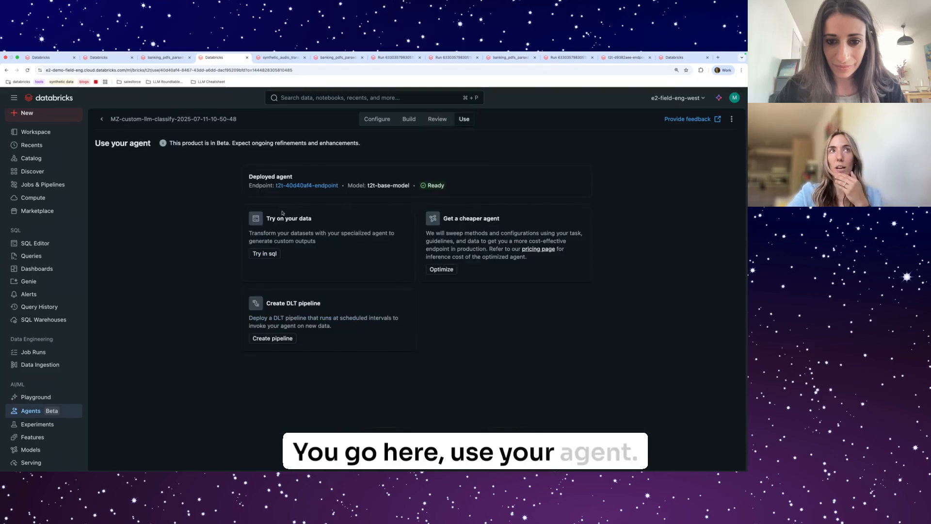
click(263, 253)
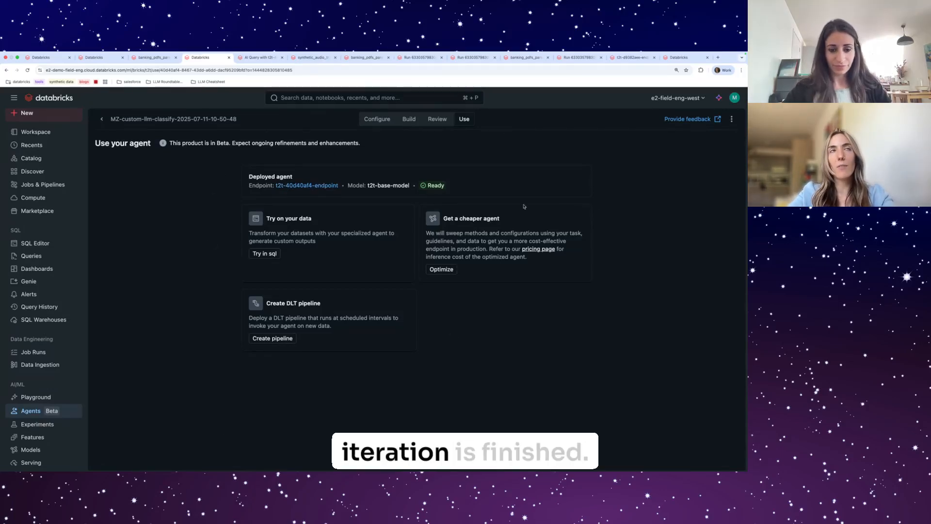
click(306, 185)
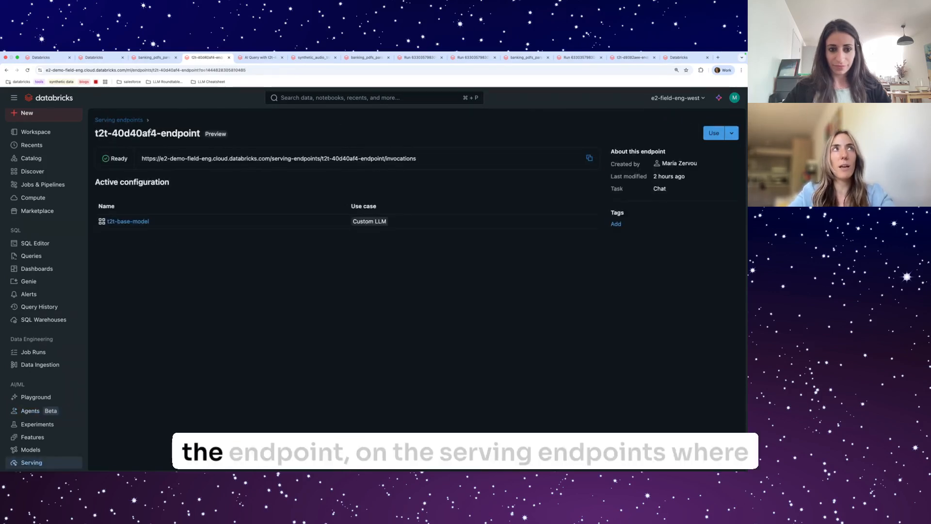
- Open the prefilled ai_query for t2t-40d40af4-endpoint over 20 synthetic transcripts in the SQL Editor
double_click(128, 221)
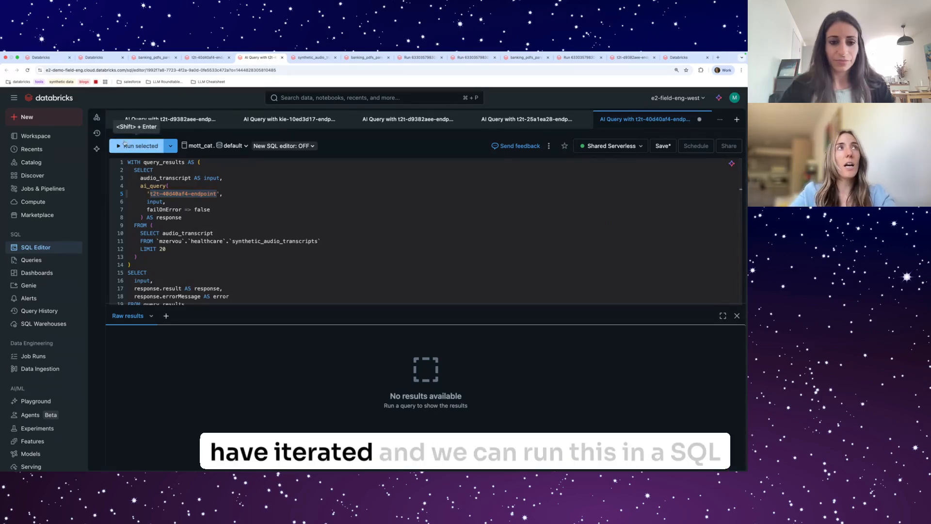
- Run the ai_query over the 20 transcripts, note the source table, and return to the agent's Use page
click(141, 145)
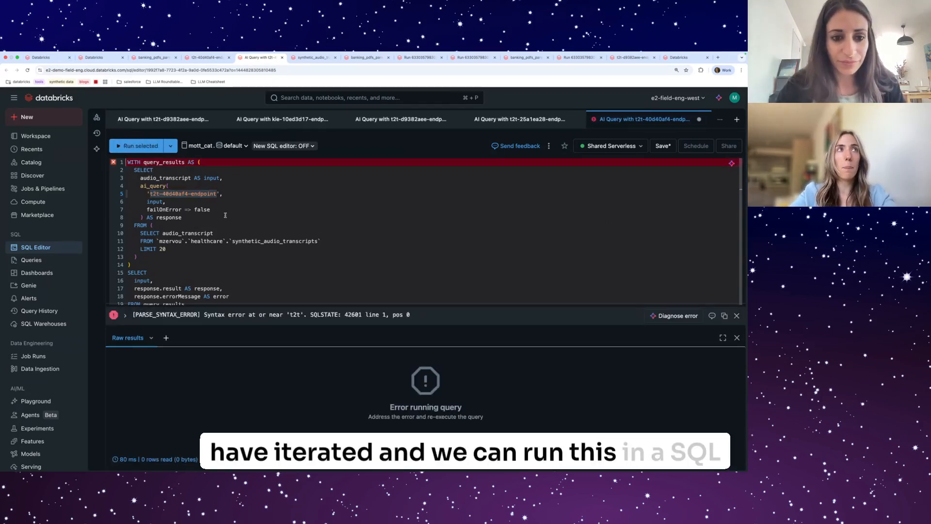
click(139, 146)
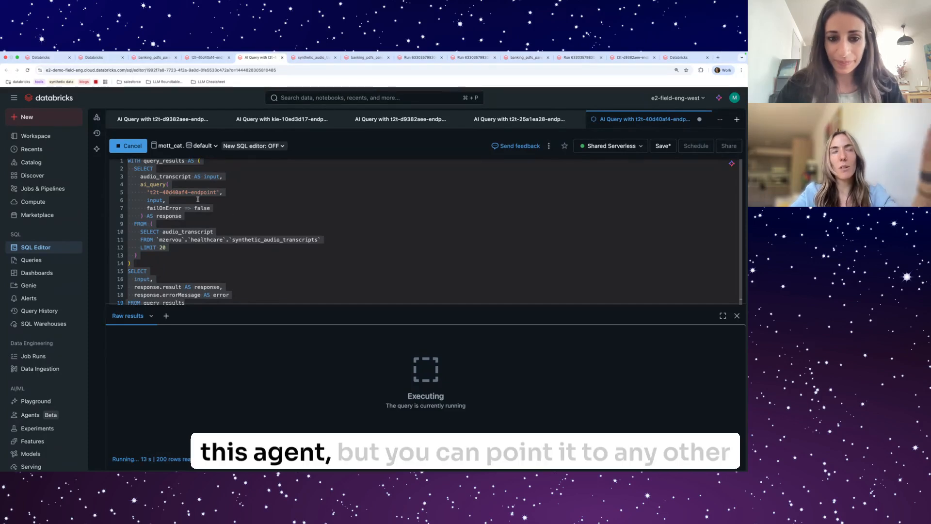
double_click(275, 240)
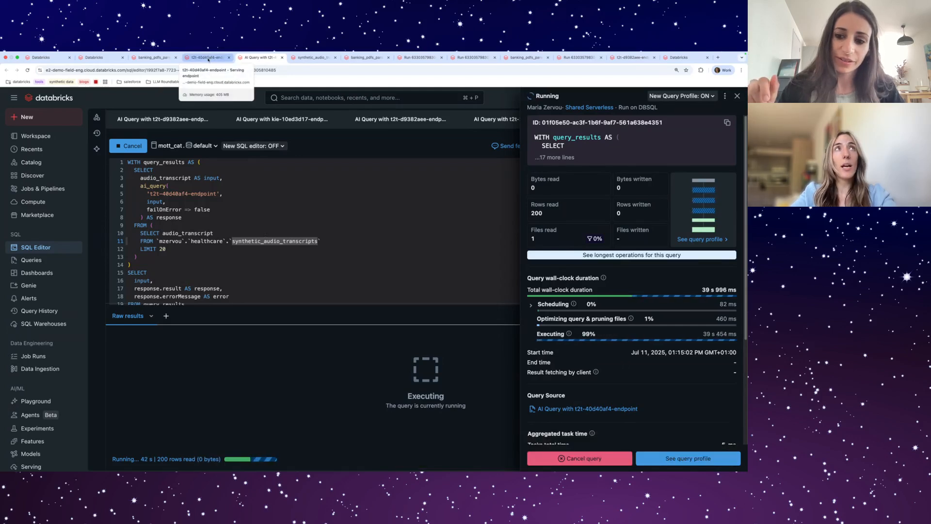
click(206, 57)
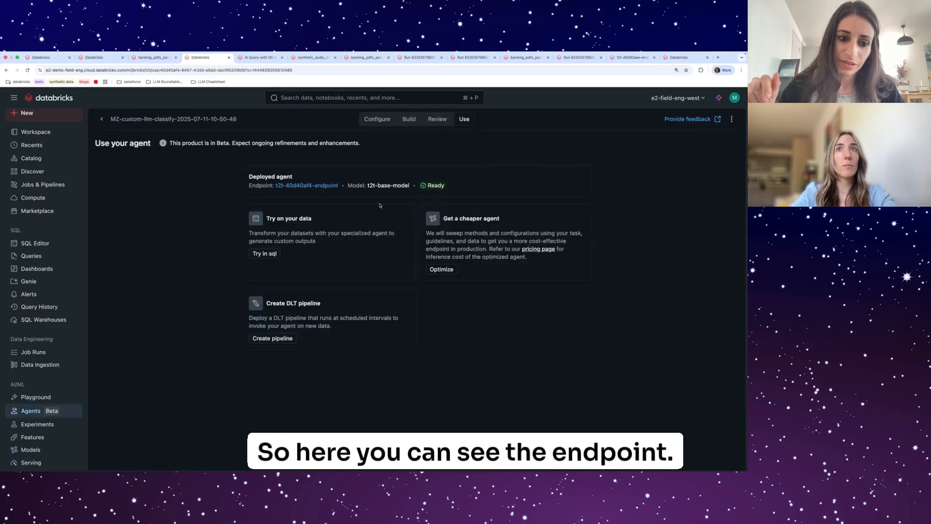
- Review the 20 returned rows of French and Greek JSON classification labels in the Raw results
double_click(388, 186)
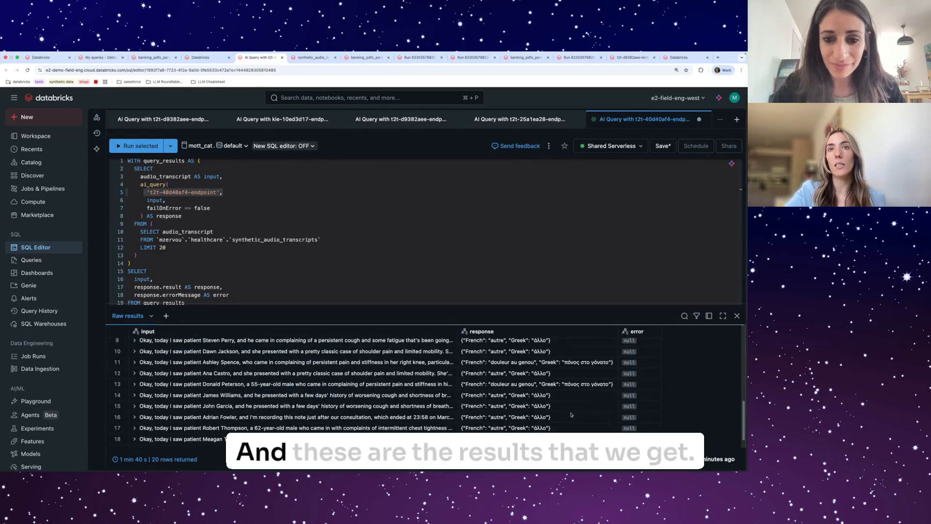
scroll(down, 3)
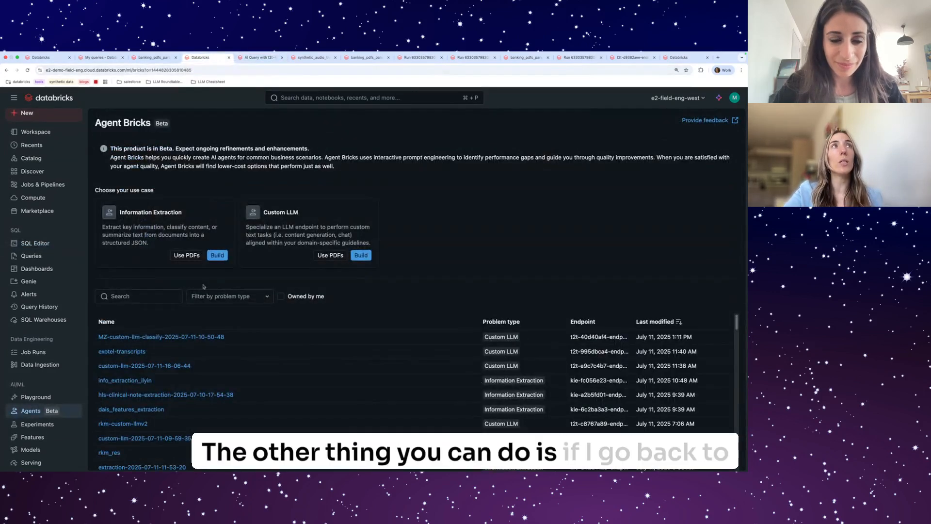
- Generate a DLT pipeline for the MZ-custom-llm-classify agent's endpoint, then go to Jobs & Pipelines
click(162, 337)
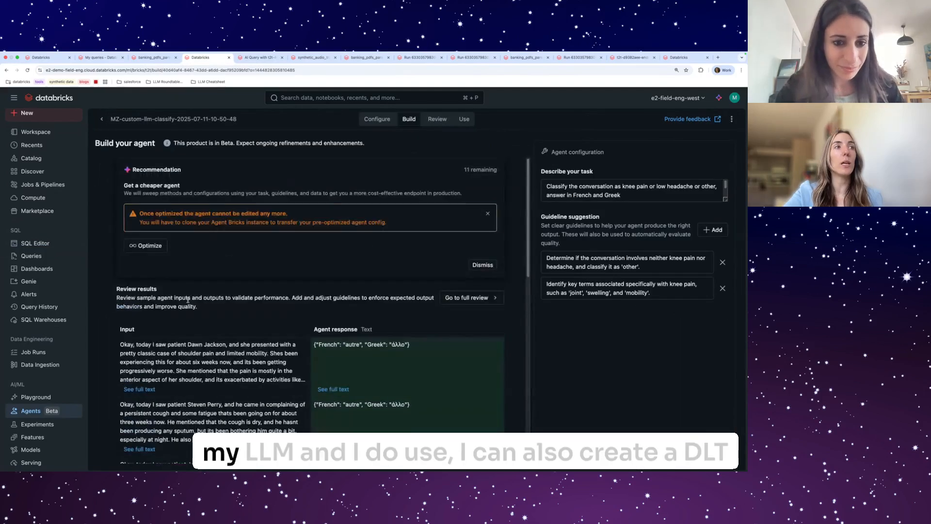
click(463, 118)
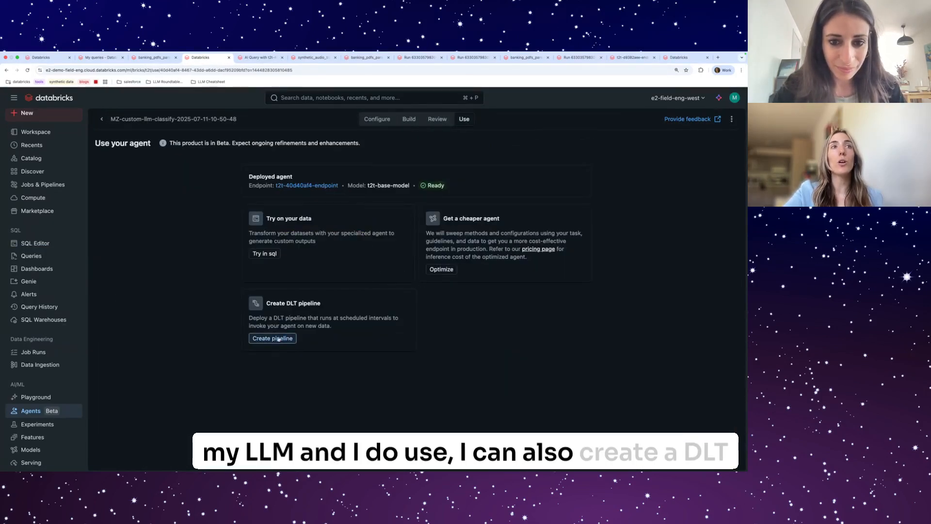
click(272, 338)
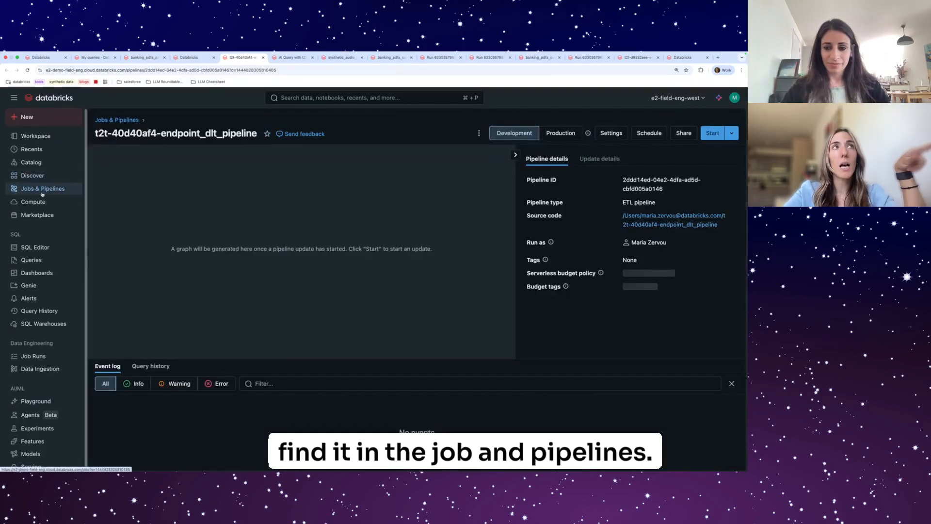
click(42, 188)
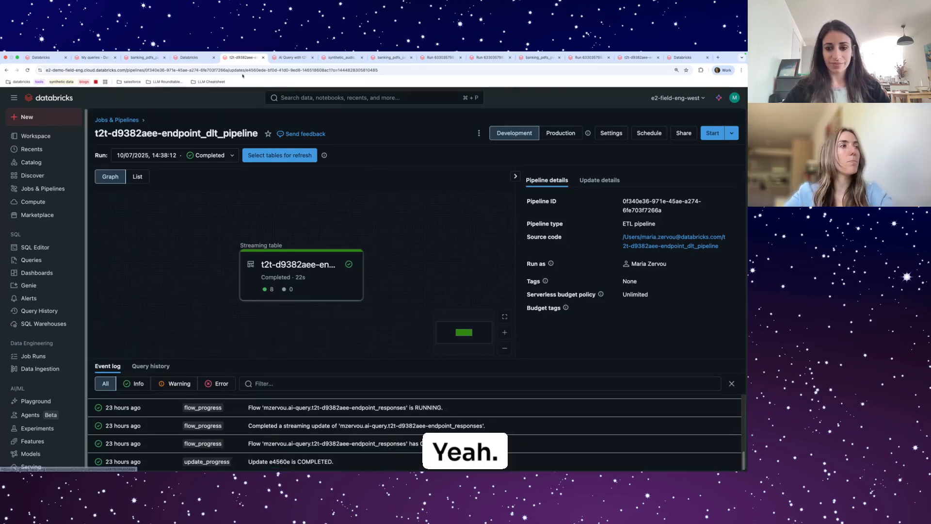
- Return from the completed pipeline run to the classify agent's Use page
click(190, 57)
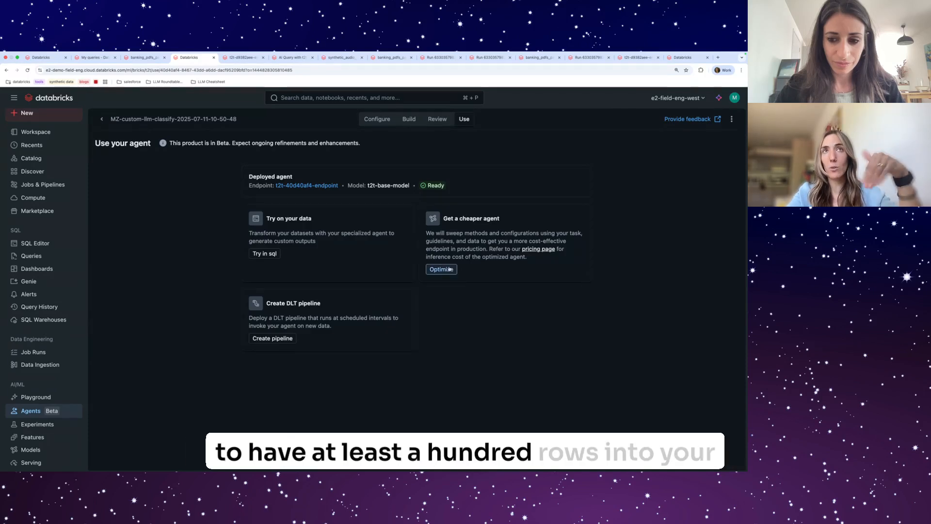
- Start 'Get a cheaper agent' optimization, then return to the list of my own agents
click(441, 269)
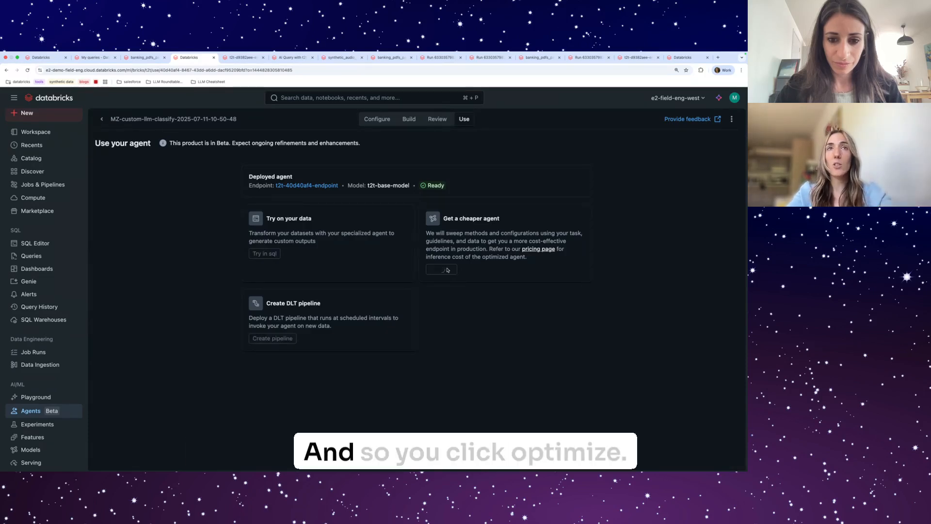
click(441, 269)
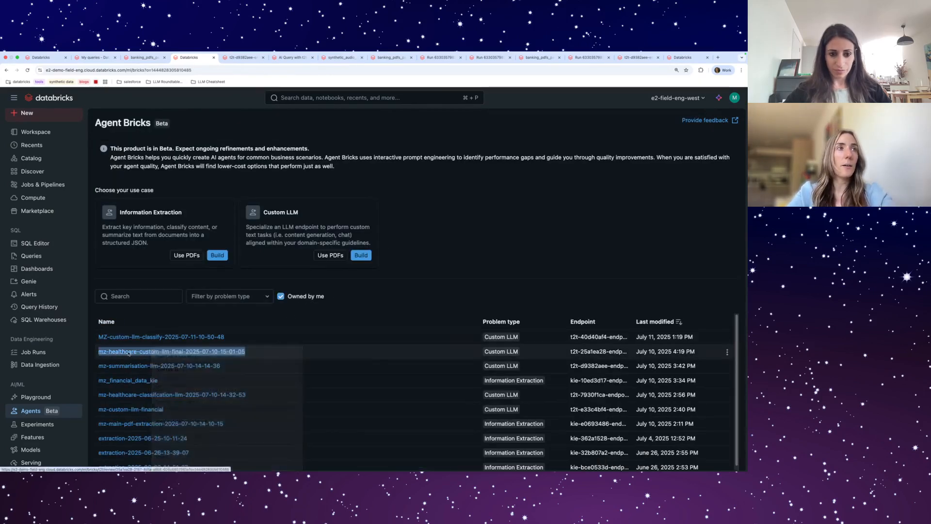
- Show mz-healthcare-custom-llm-final's Review with Baseline agent selected, passing both guidelines 100%
click(171, 351)
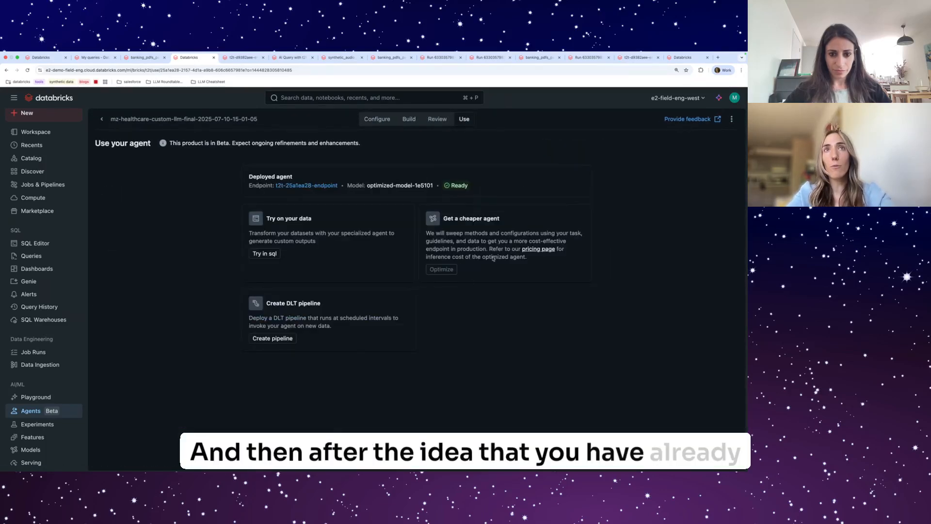
click(435, 118)
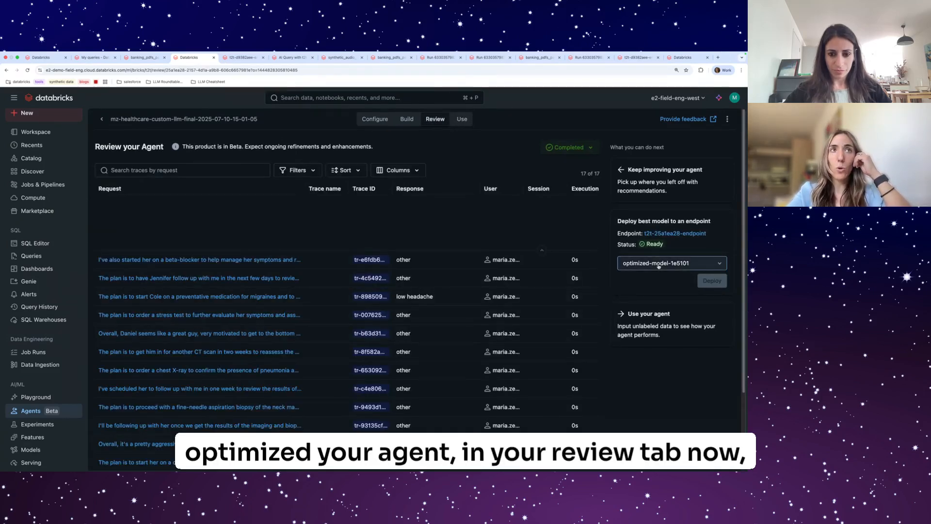
click(671, 263)
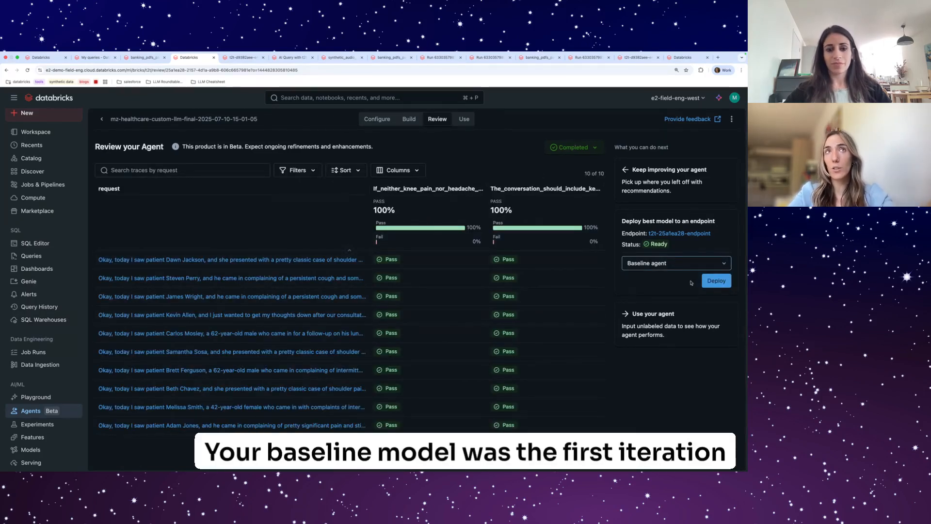
- Inspect an optimized-model-1e5101 trace passing both guideline checks, then close it
click(676, 263)
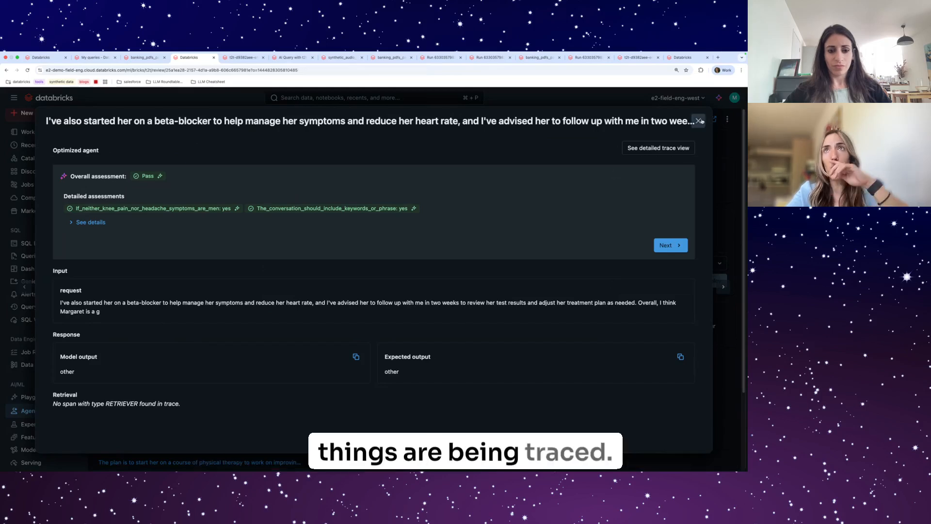
click(700, 120)
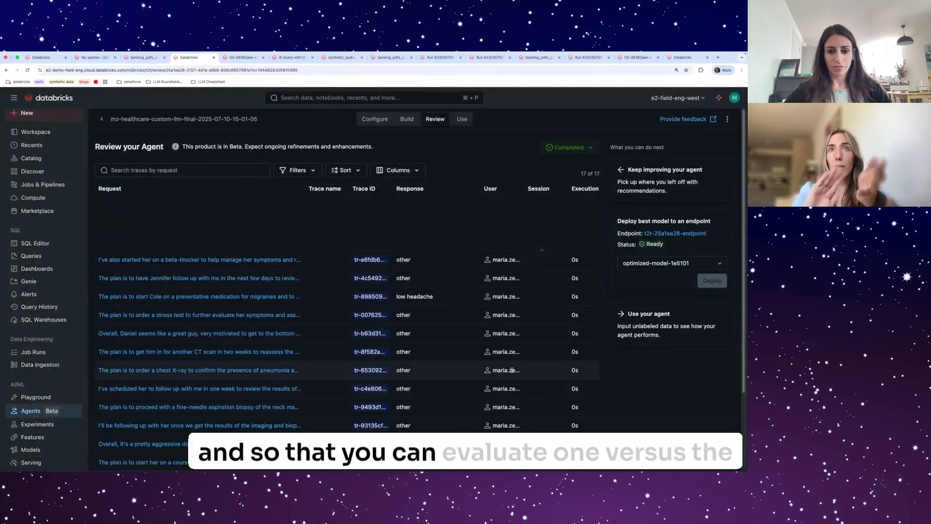